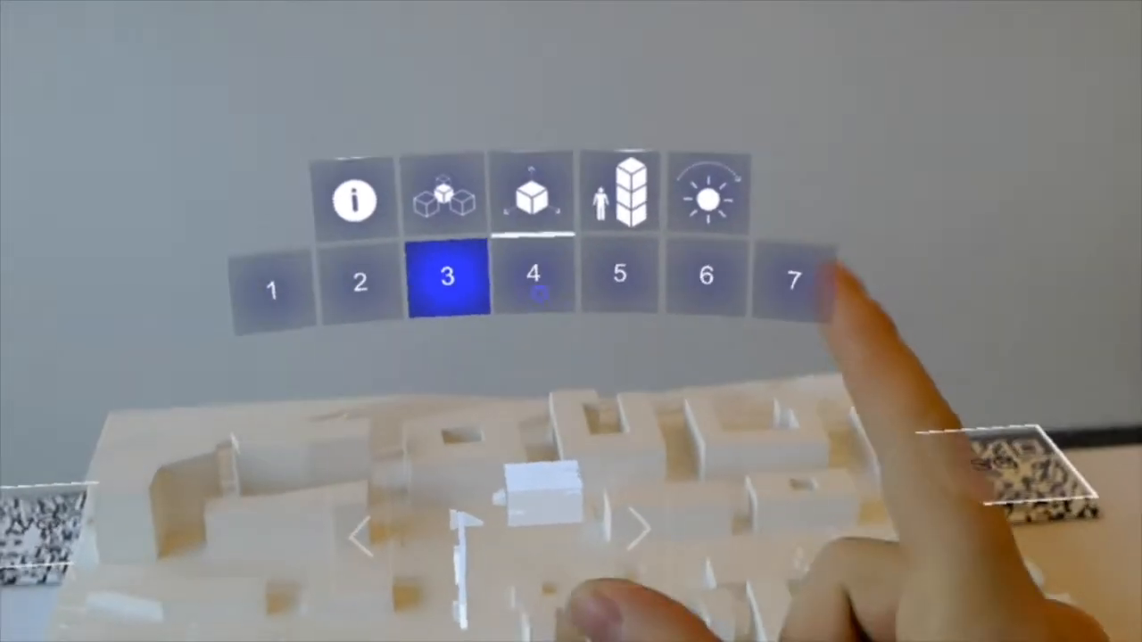
- Load design proposal 1 with the surrounding neighborhood terrain displayed around the plaster model
left_click(533, 275)
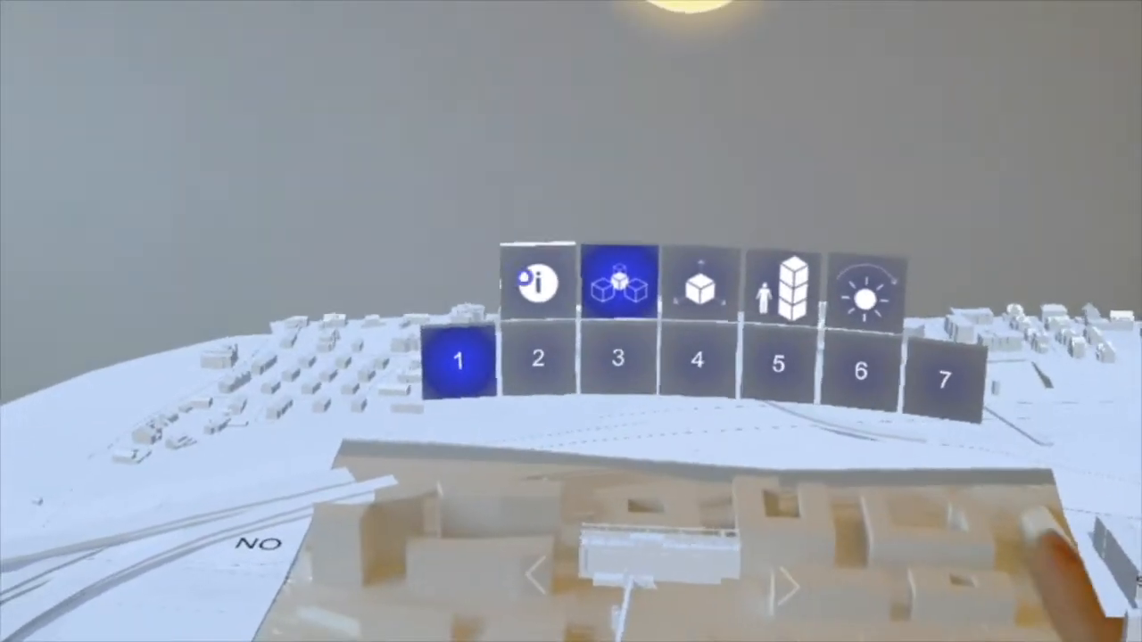
- Show proposal 1's floating rendering panel and advance to its floor plan drawings
left_click(537, 282)
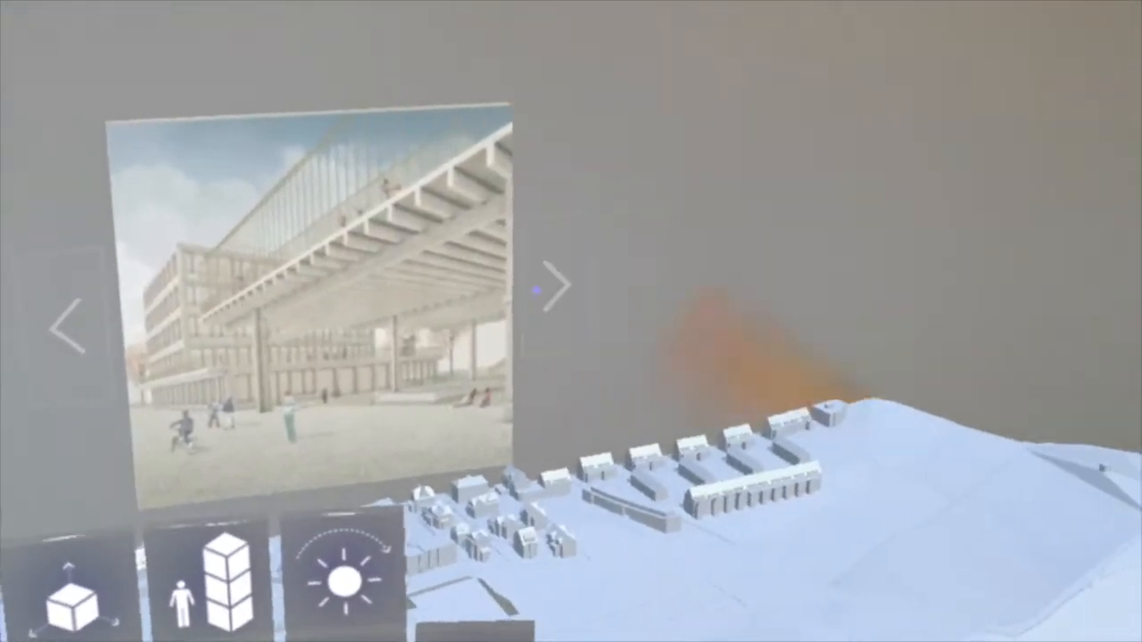
left_click(560, 283)
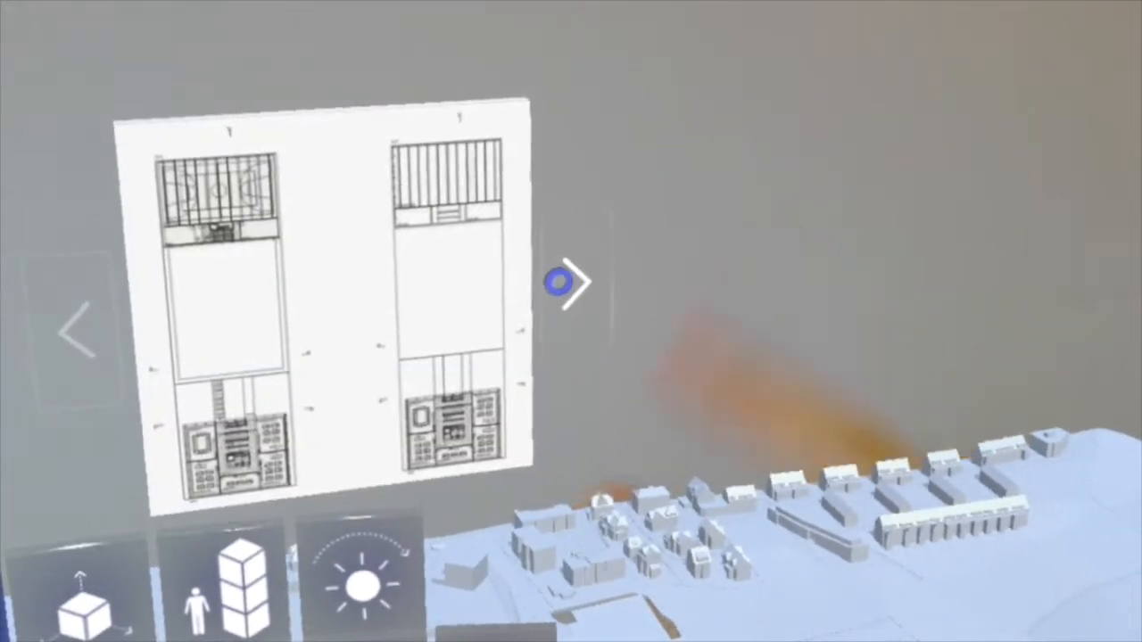